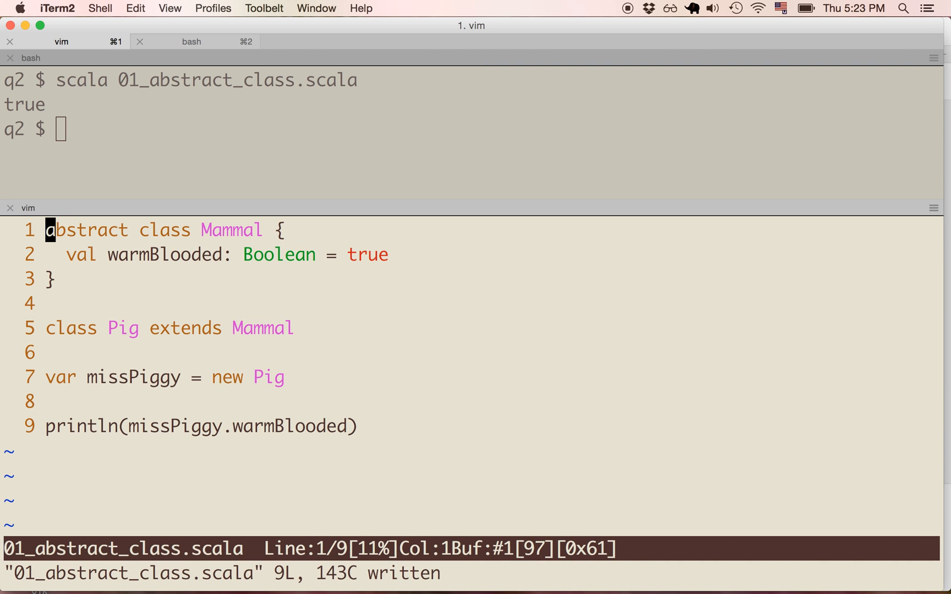
Rerun scala 01_abstract_class.scala in the bash pane and confirm it prints true.
key("Return")
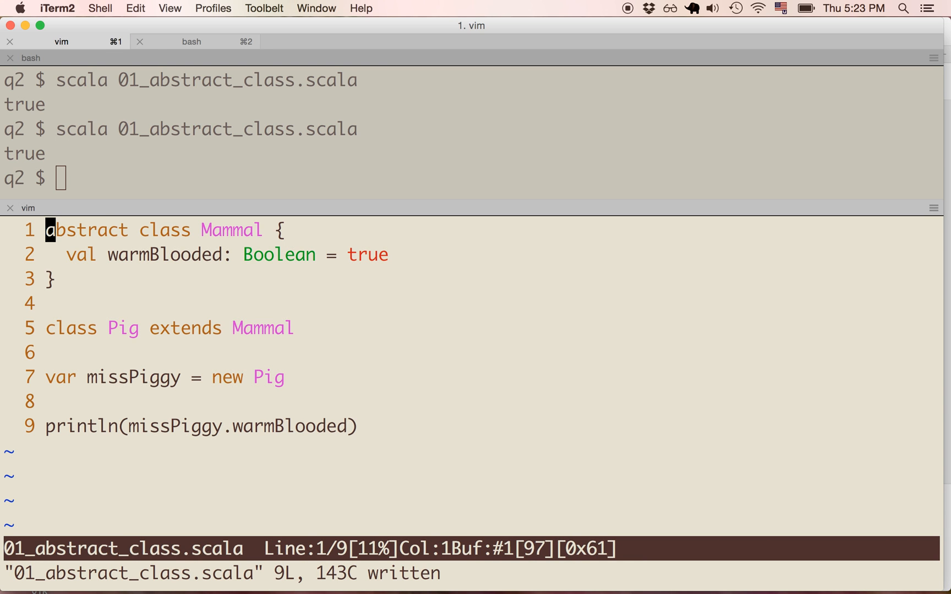